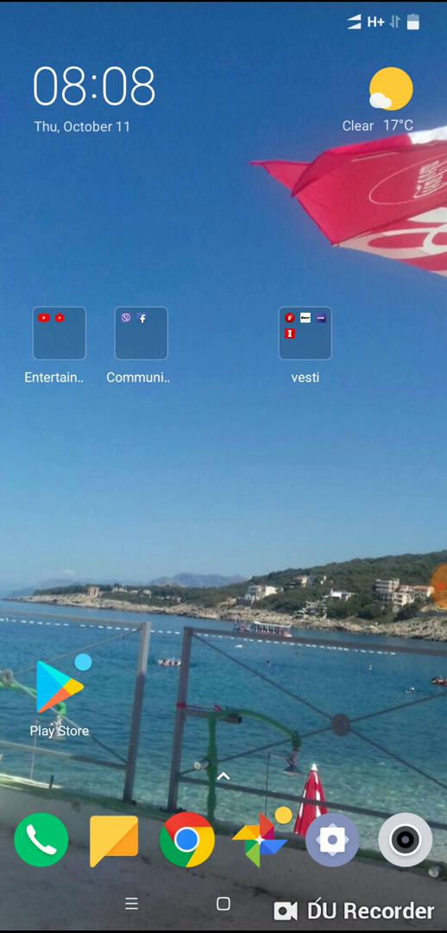
Step: Launch Settings and go to the Sound & vibration page
left_click(333, 839)
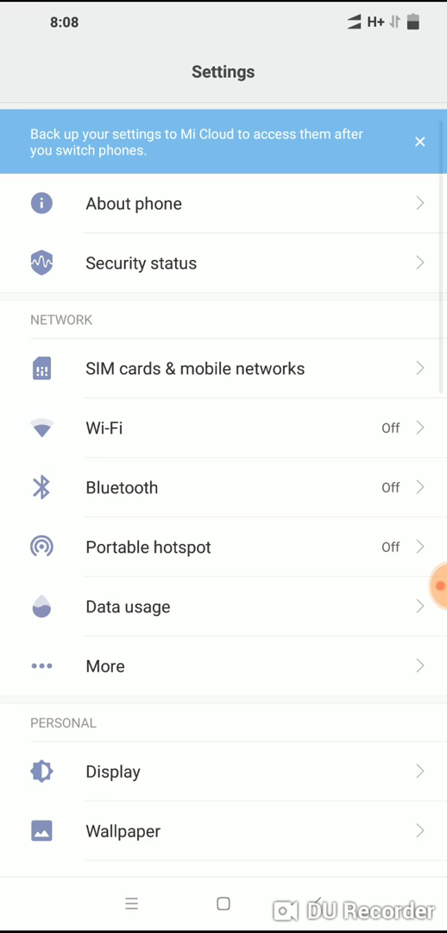
scroll("up", 3)
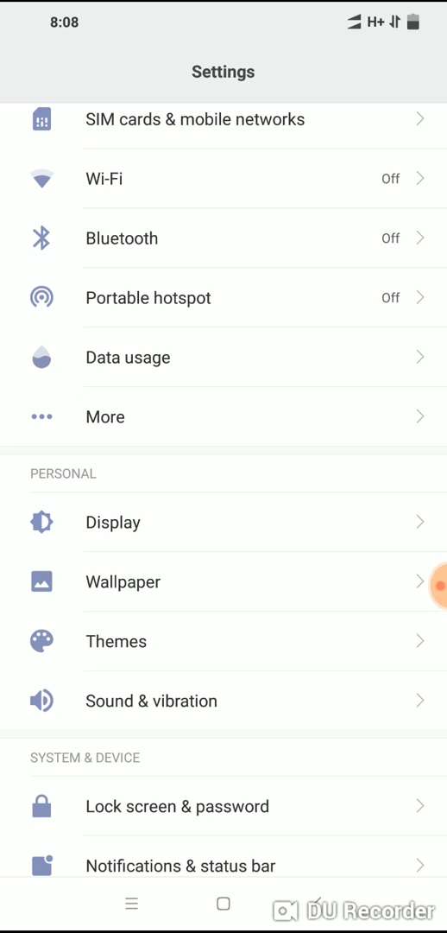
left_click(151, 700)
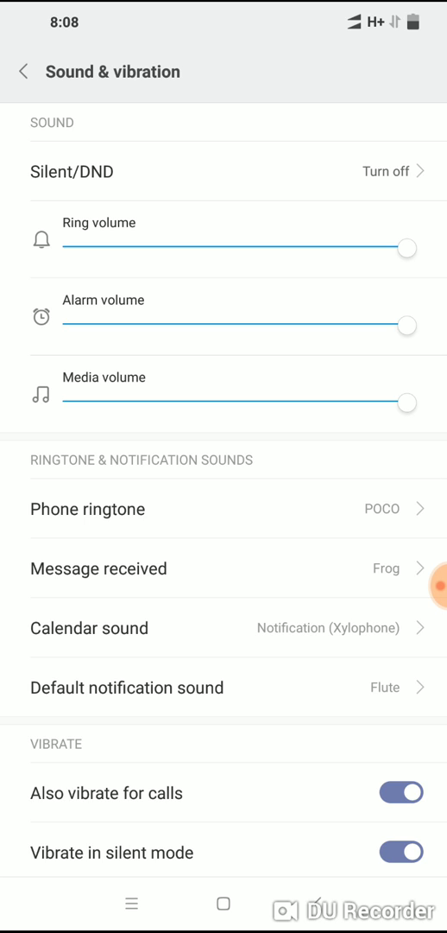
Step: On the Message received page, turn off Single SIM settings so both SIMs share one sound
left_click(99, 567)
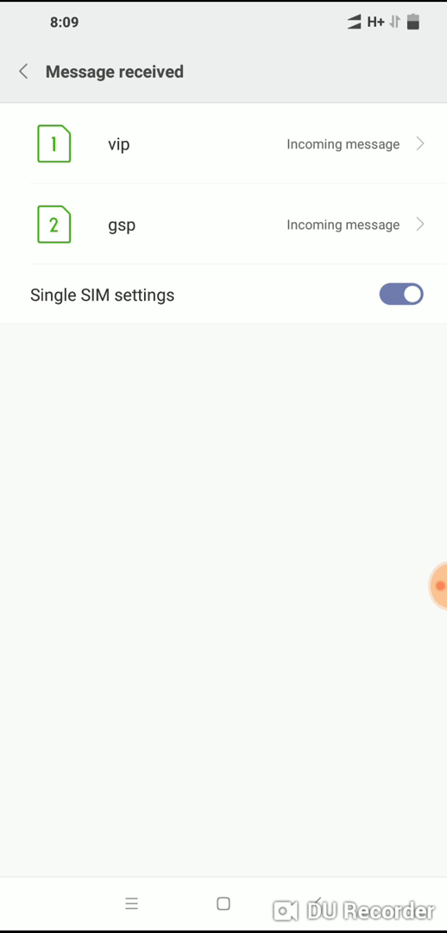
left_click(401, 294)
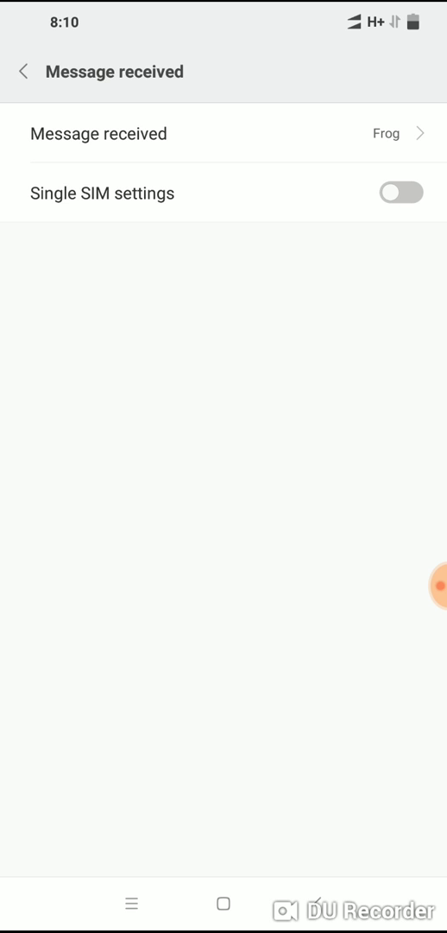
Step: Browse the Message received sound list and local ringtone picker, then cancel back to the tone list
left_click(224, 133)
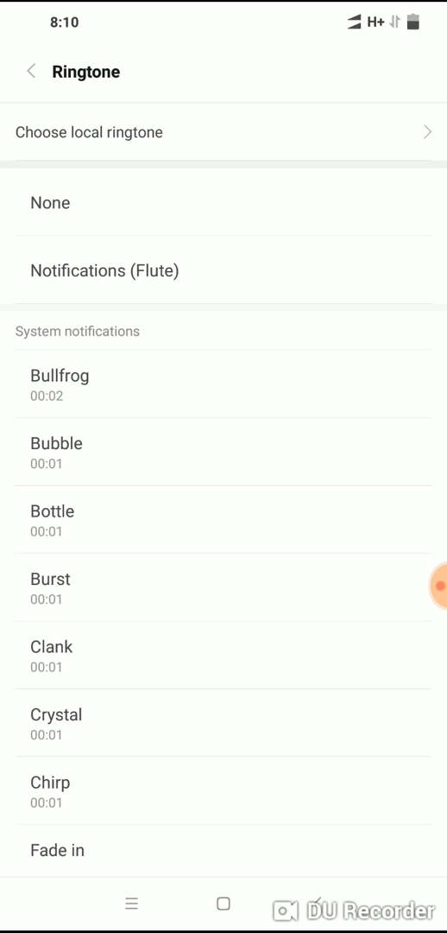
left_click(30, 72)
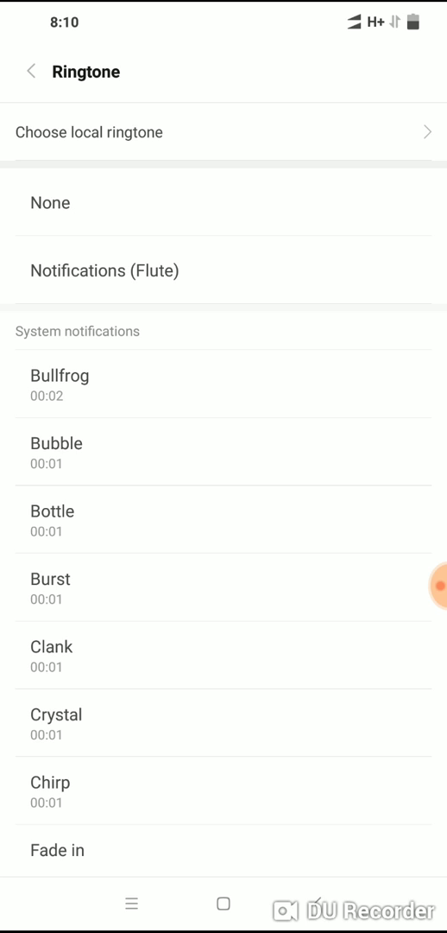
left_click(223, 132)
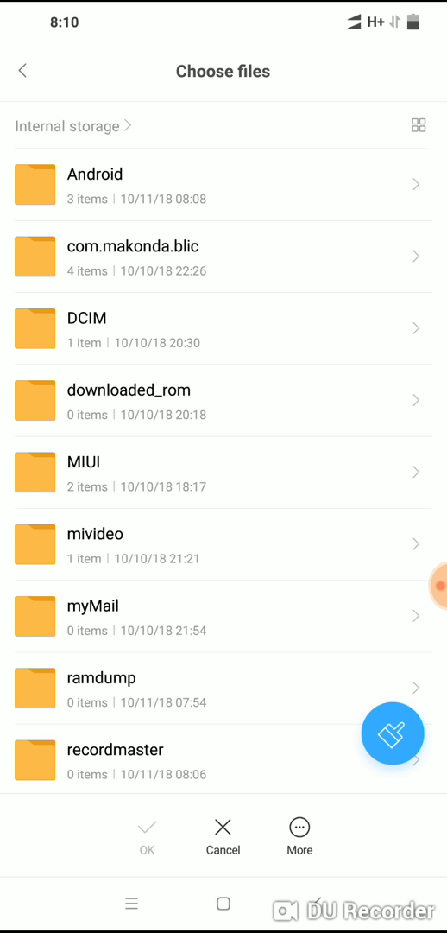
left_click(23, 70)
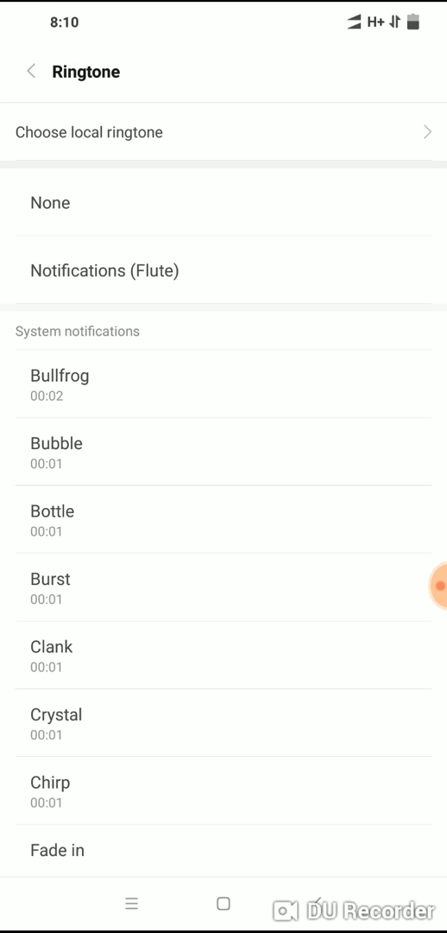
Step: Select Frog from the Ringtone list and confirm it with OK
scroll("down", 3)
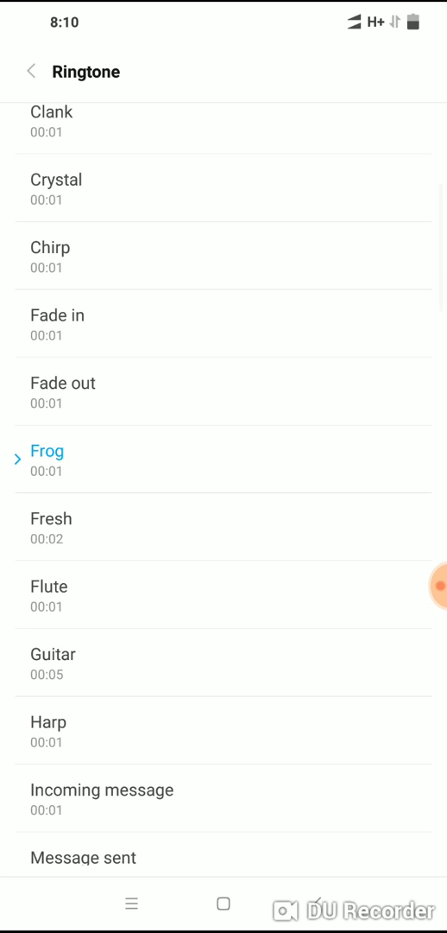
left_click(48, 451)
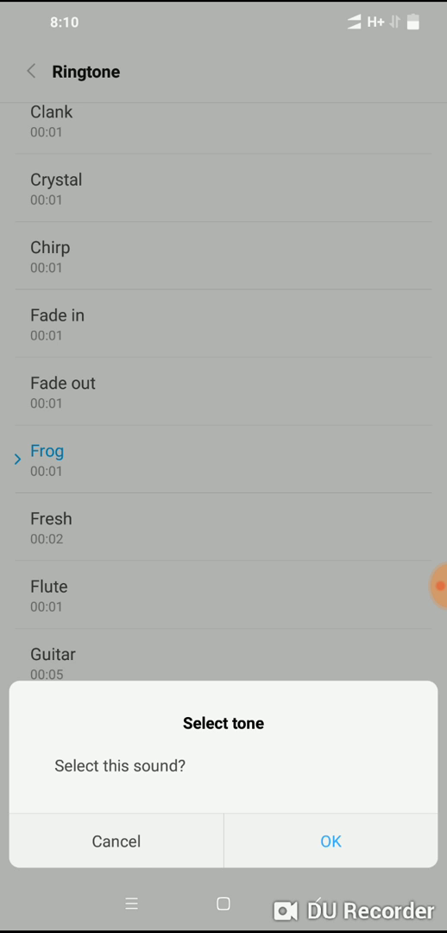
left_click(329, 840)
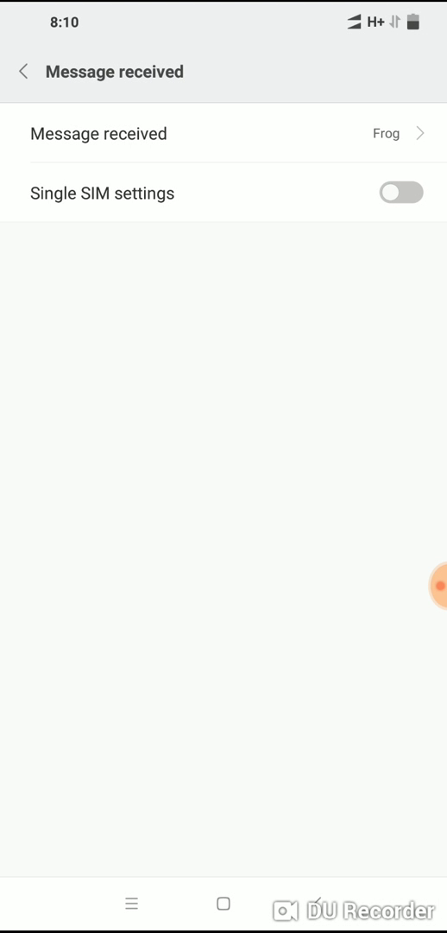